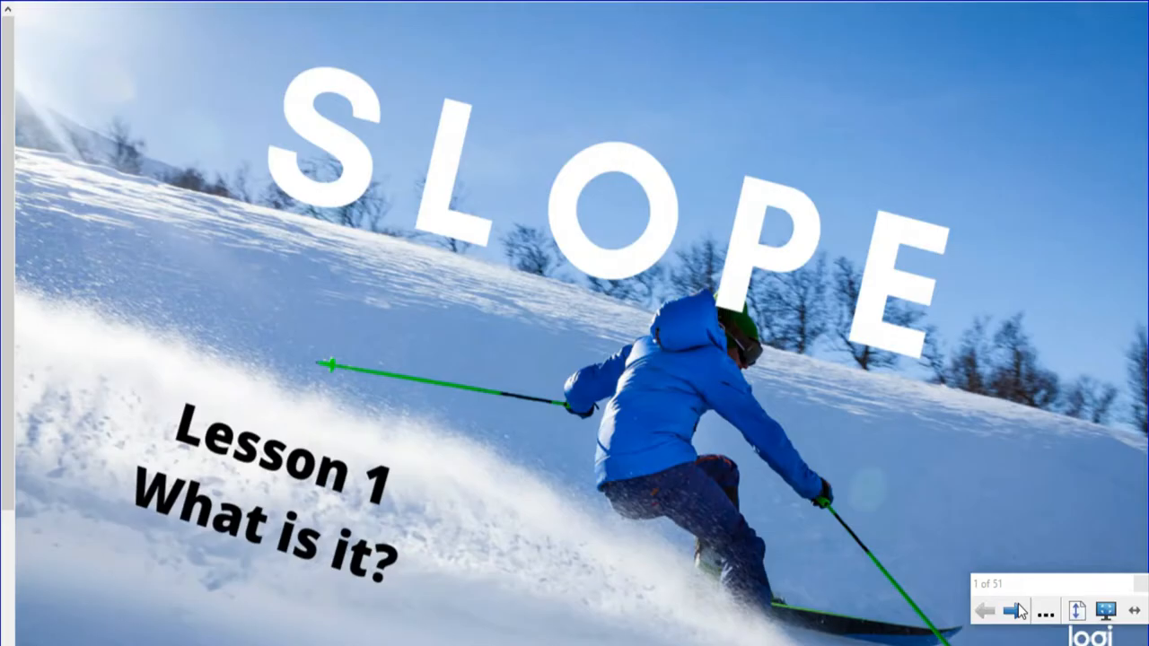
mouse_move(1014, 610)
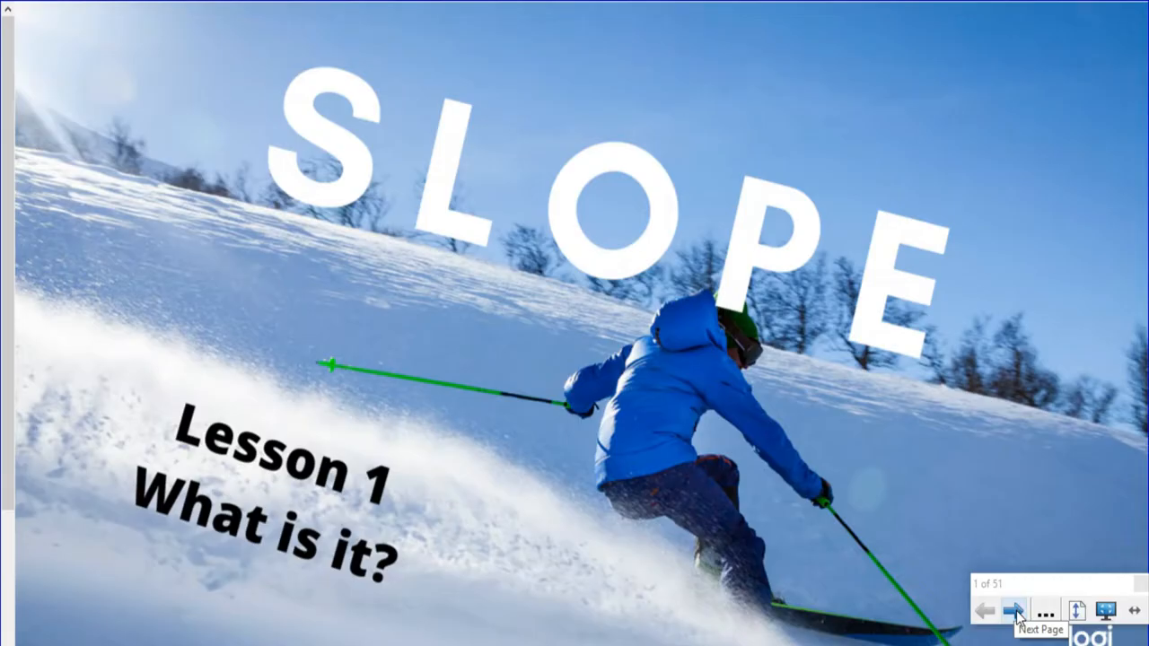
- Advance from the SLOPE Lesson 1 title slide to the Mathcabulary vocabulary slide
left_click(1016, 610)
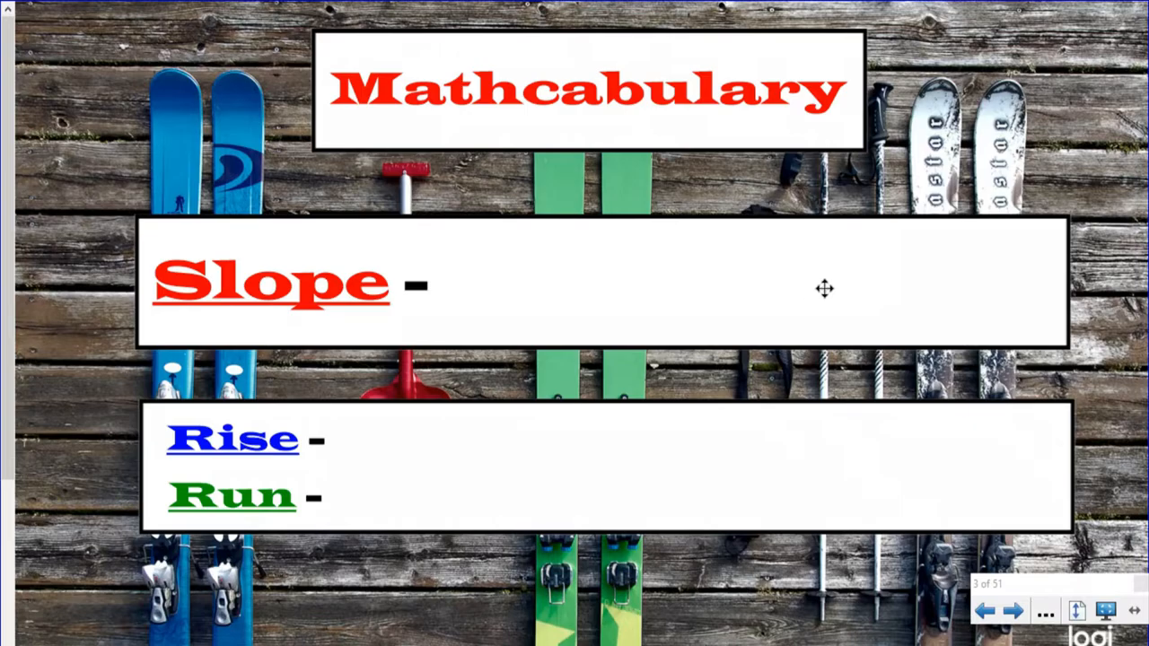
mouse_move(794, 305)
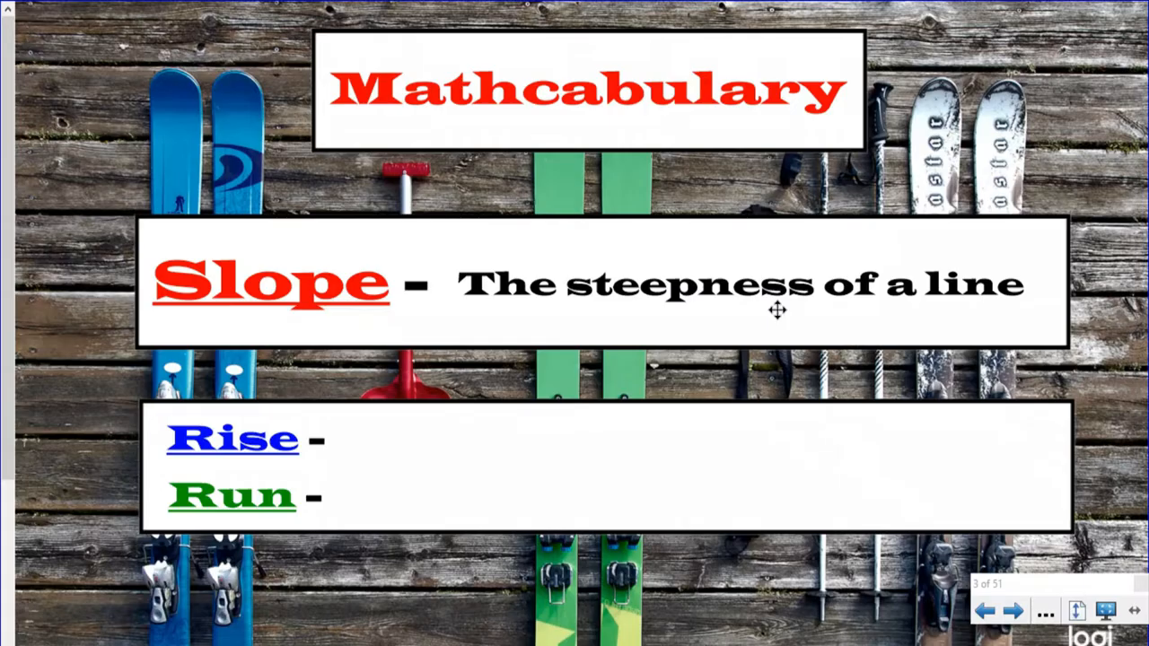
mouse_move(533, 443)
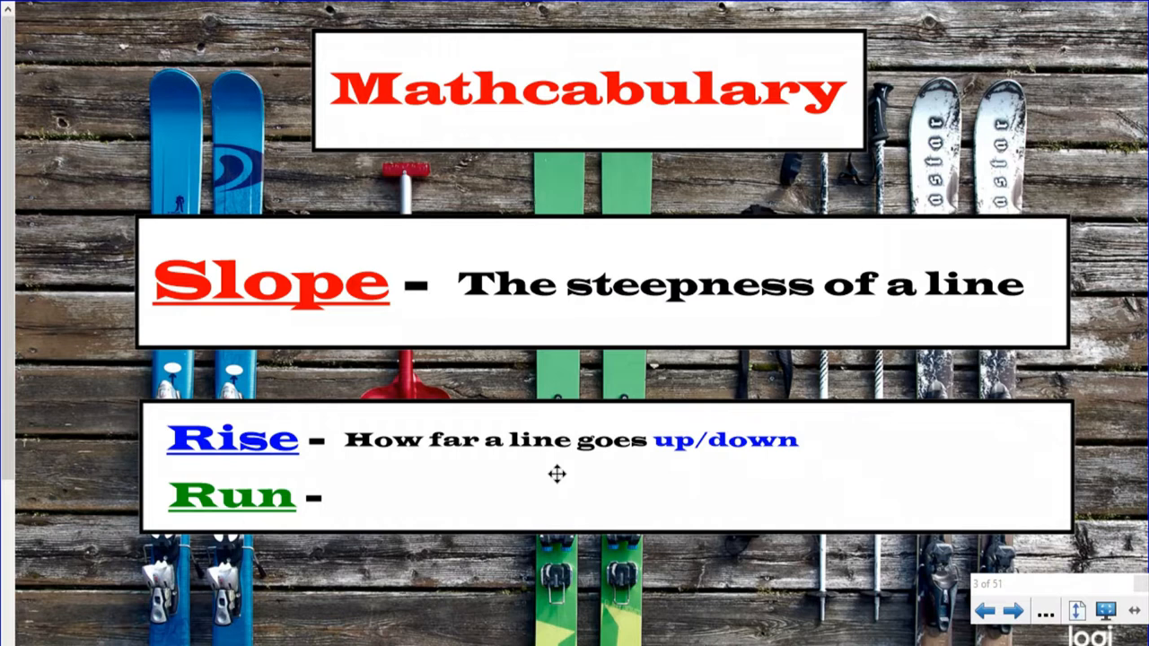
mouse_move(675, 325)
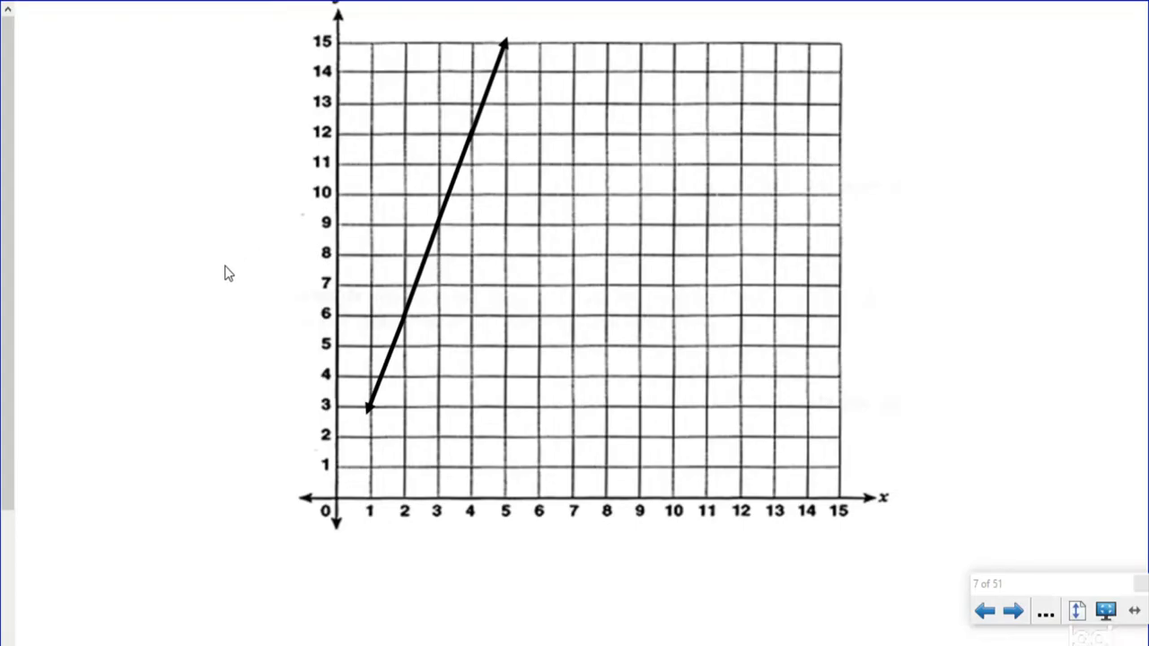
mouse_move(959, 223)
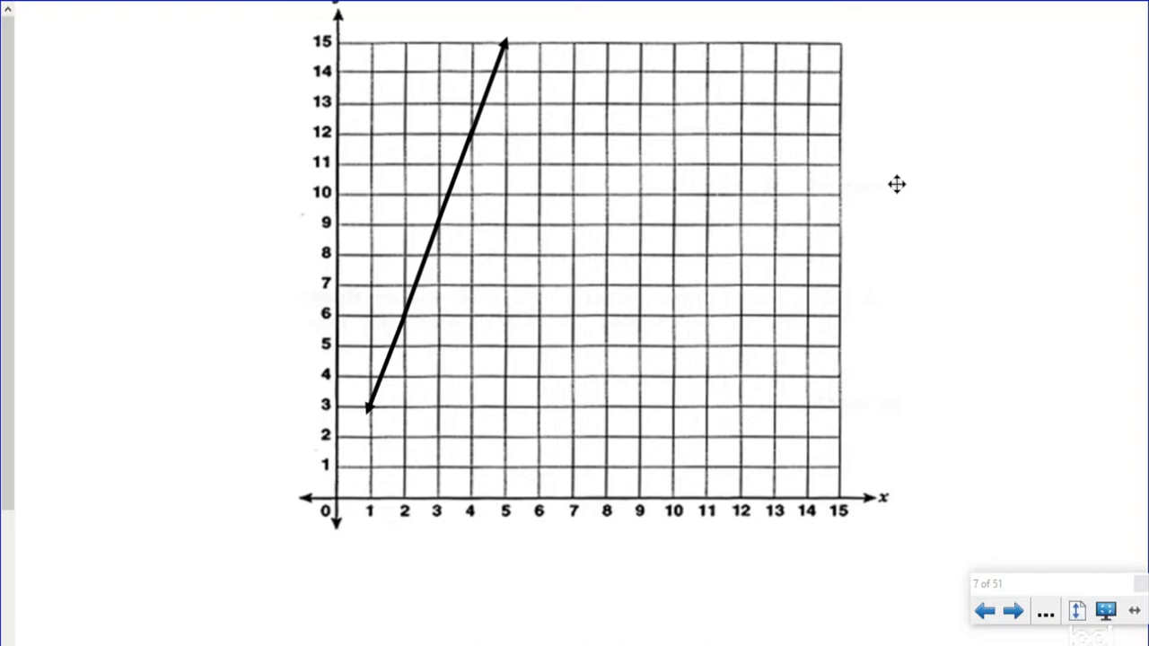
mouse_move(459, 295)
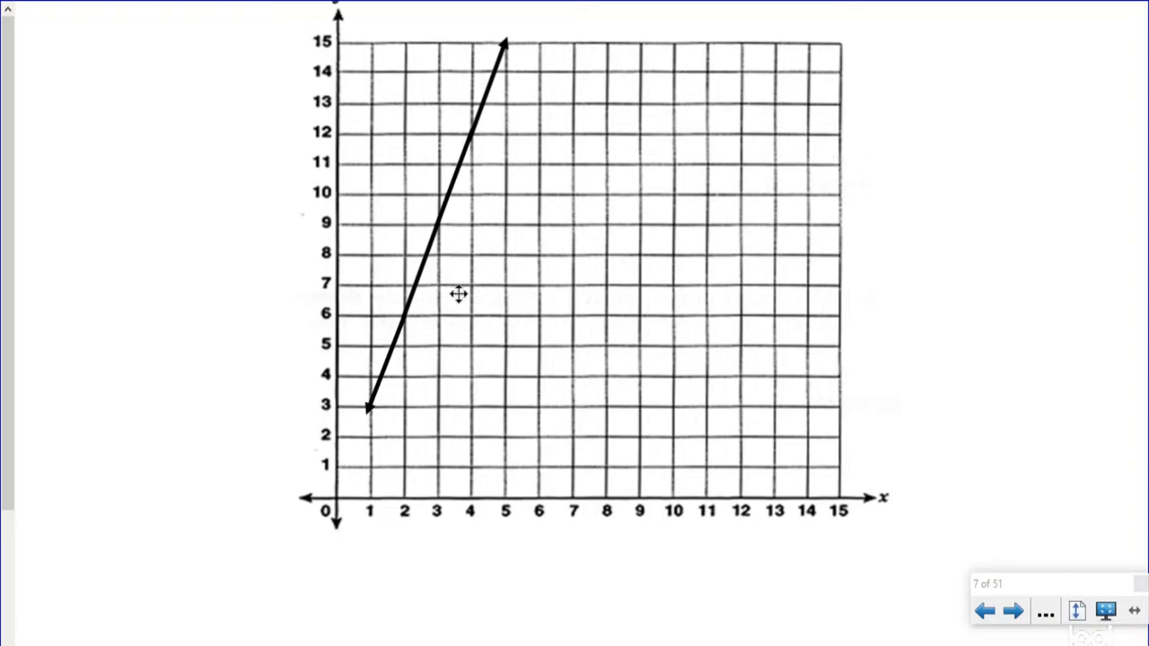
mouse_move(490, 136)
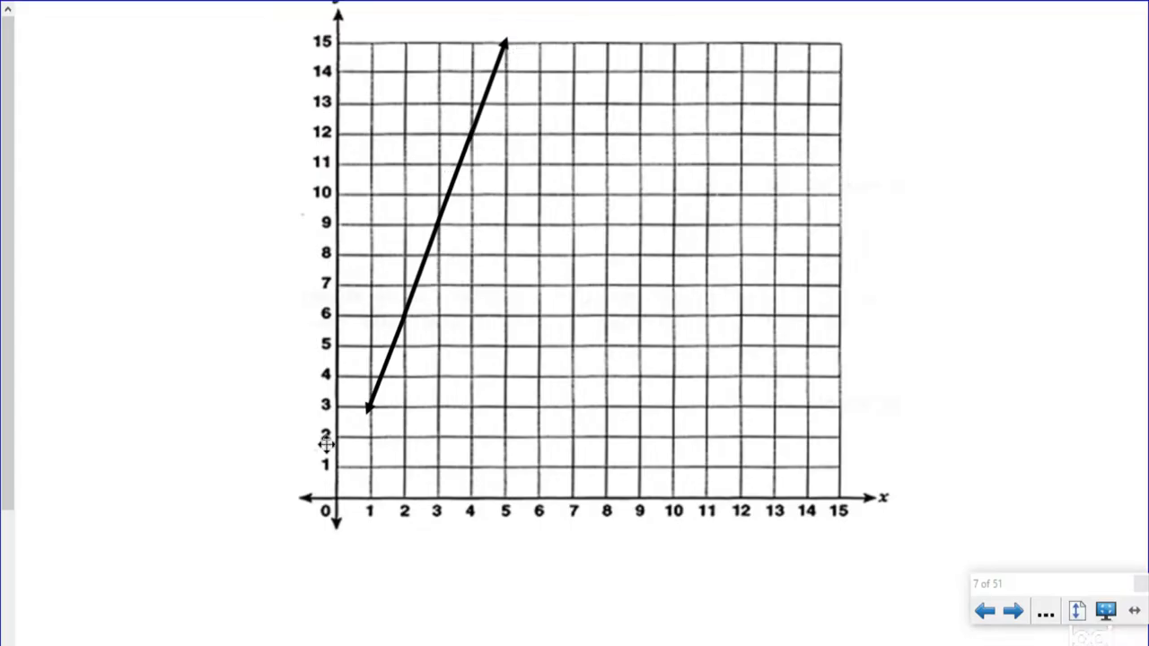
mouse_move(628, 312)
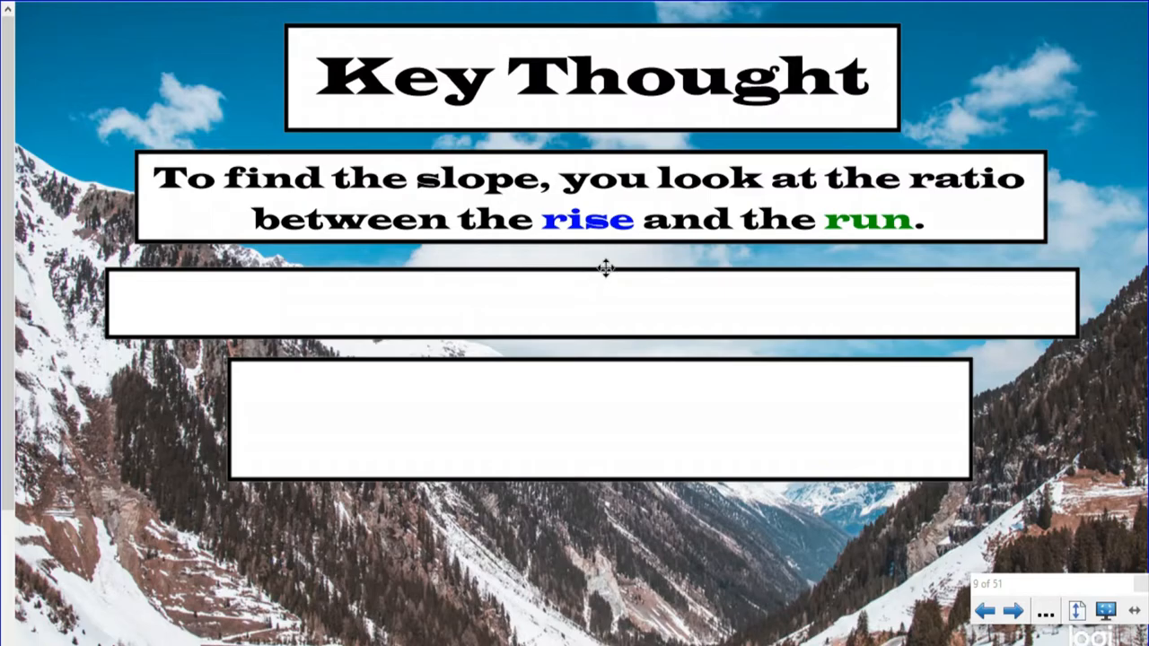
mouse_move(599, 270)
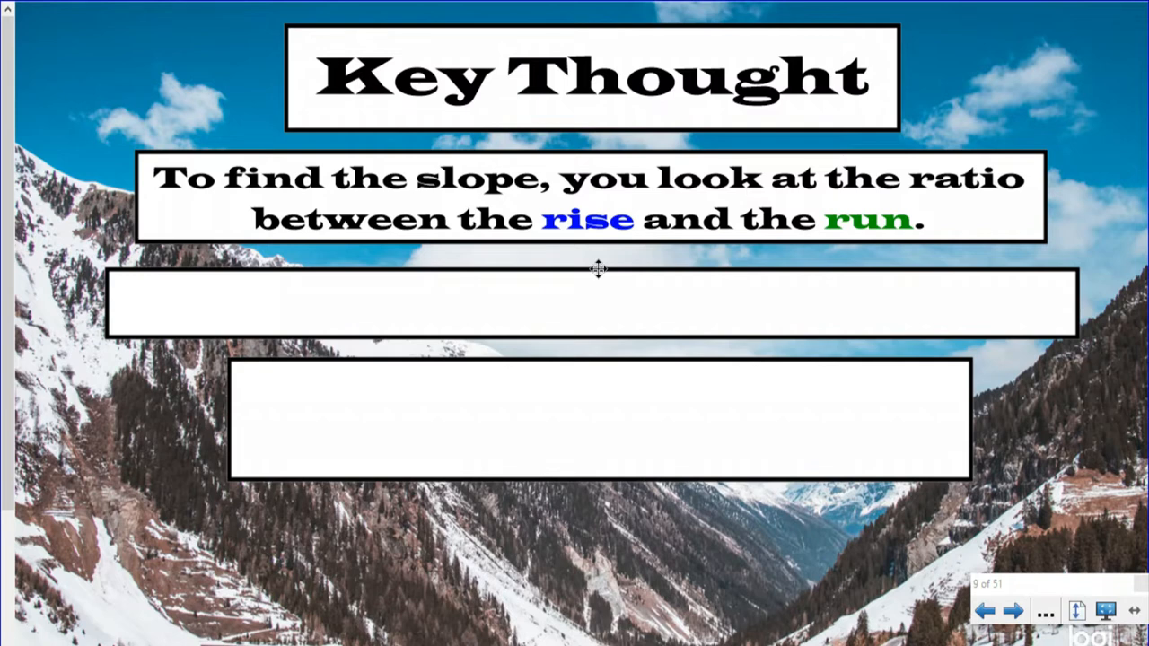
mouse_move(656, 316)
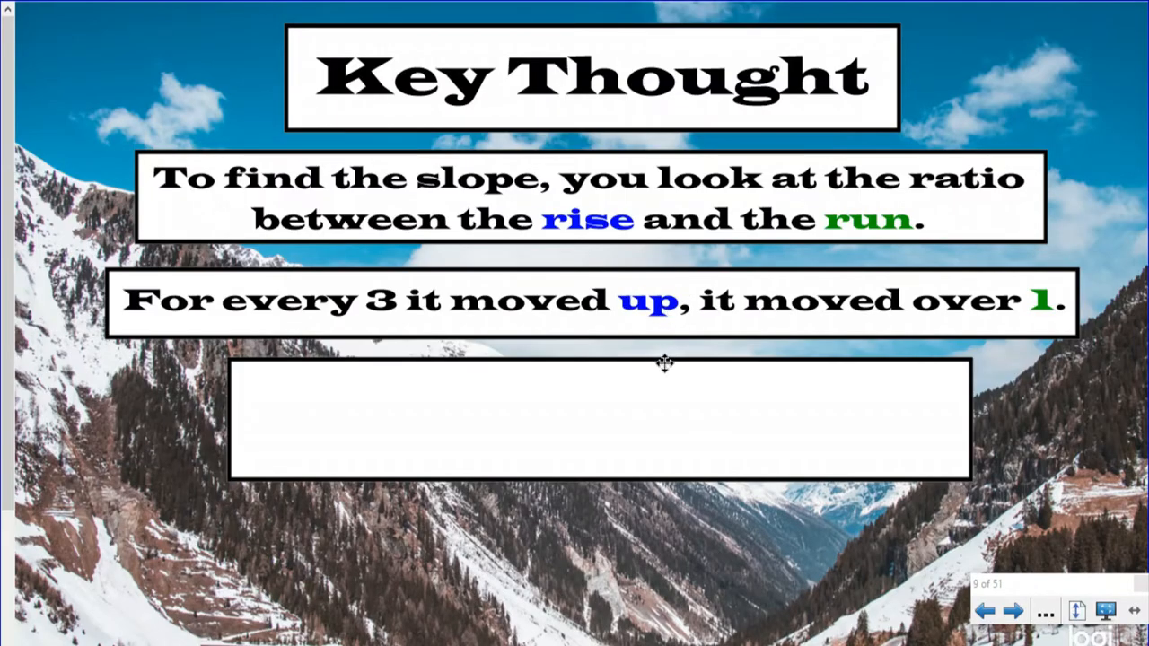
mouse_move(648, 384)
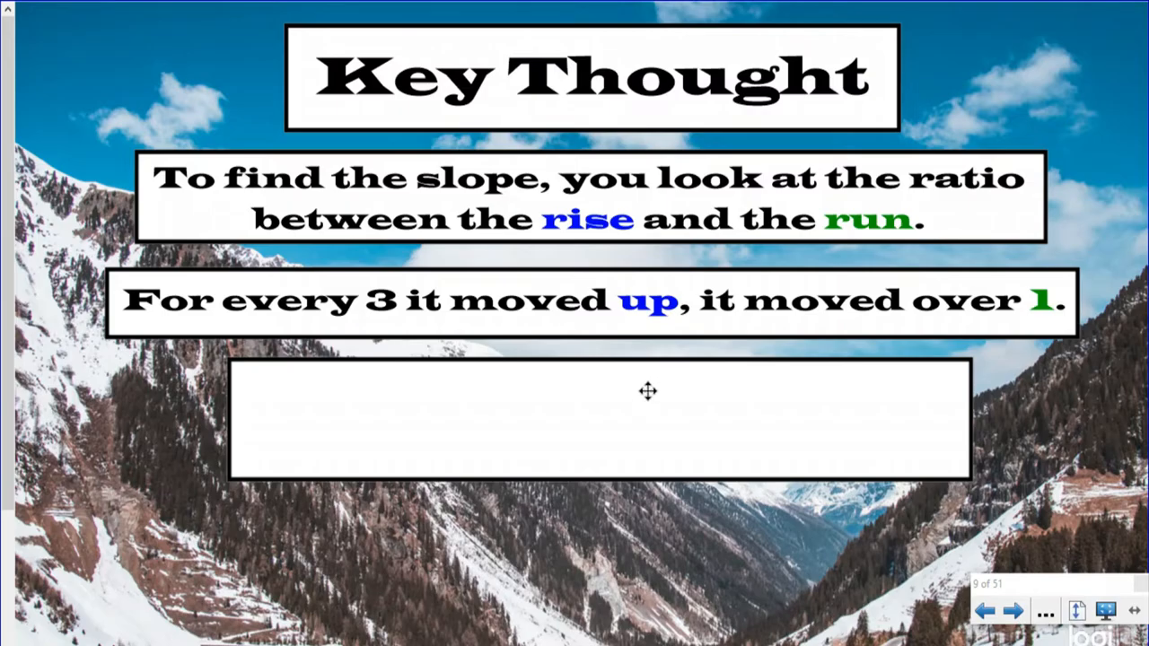
mouse_move(653, 384)
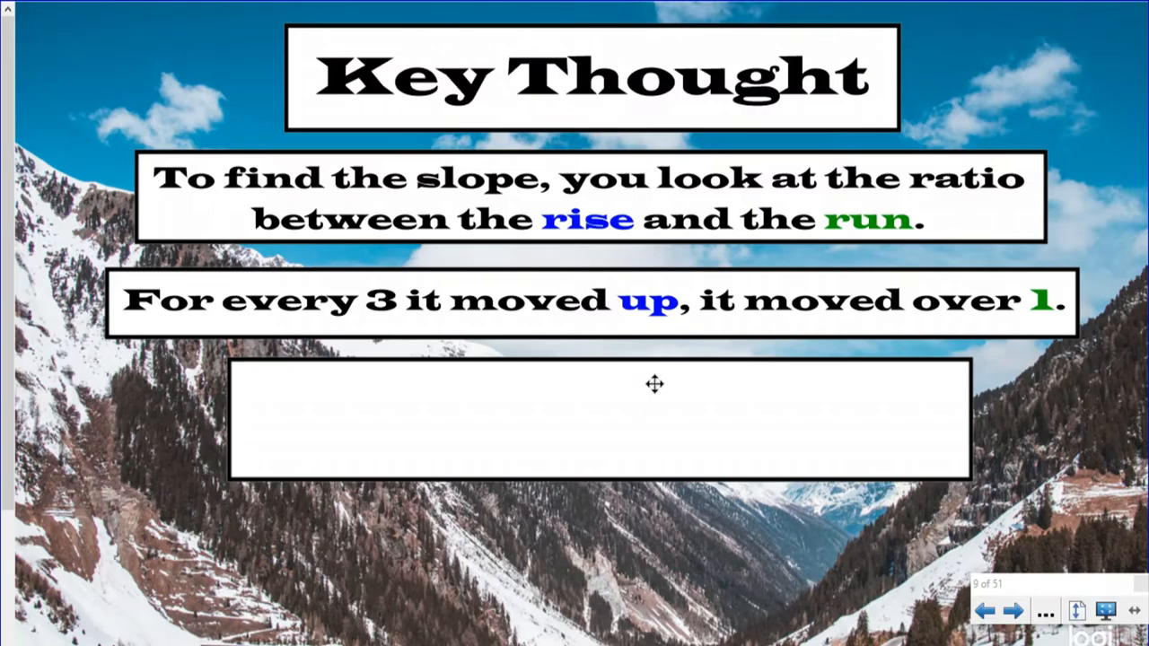
mouse_move(660, 377)
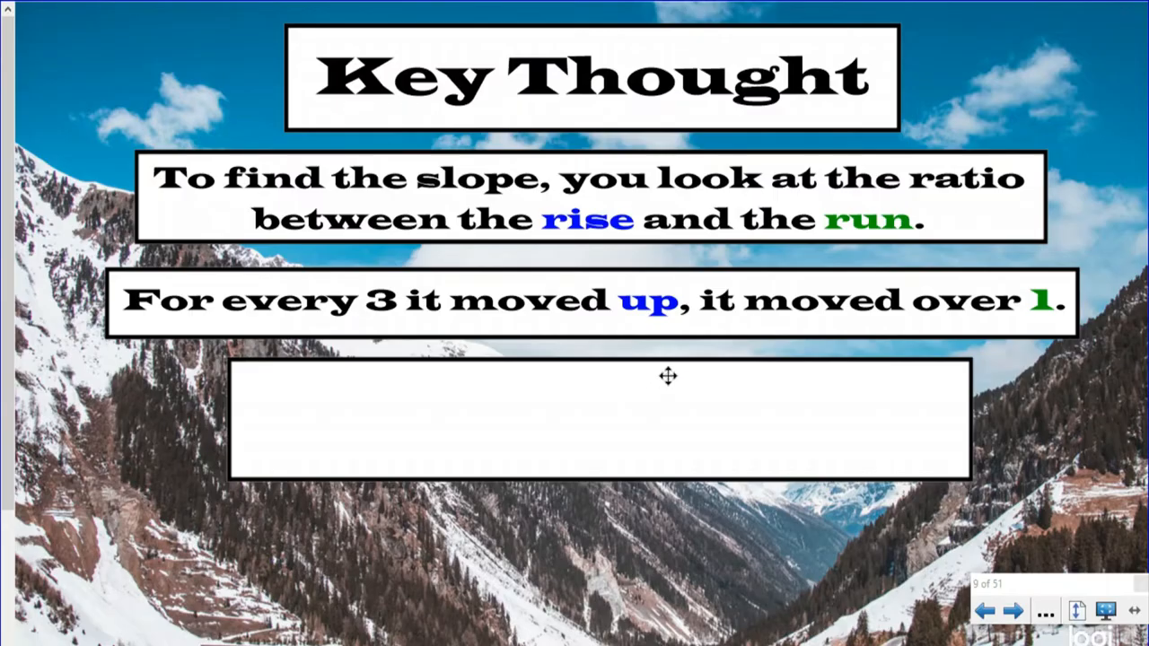
mouse_move(655, 382)
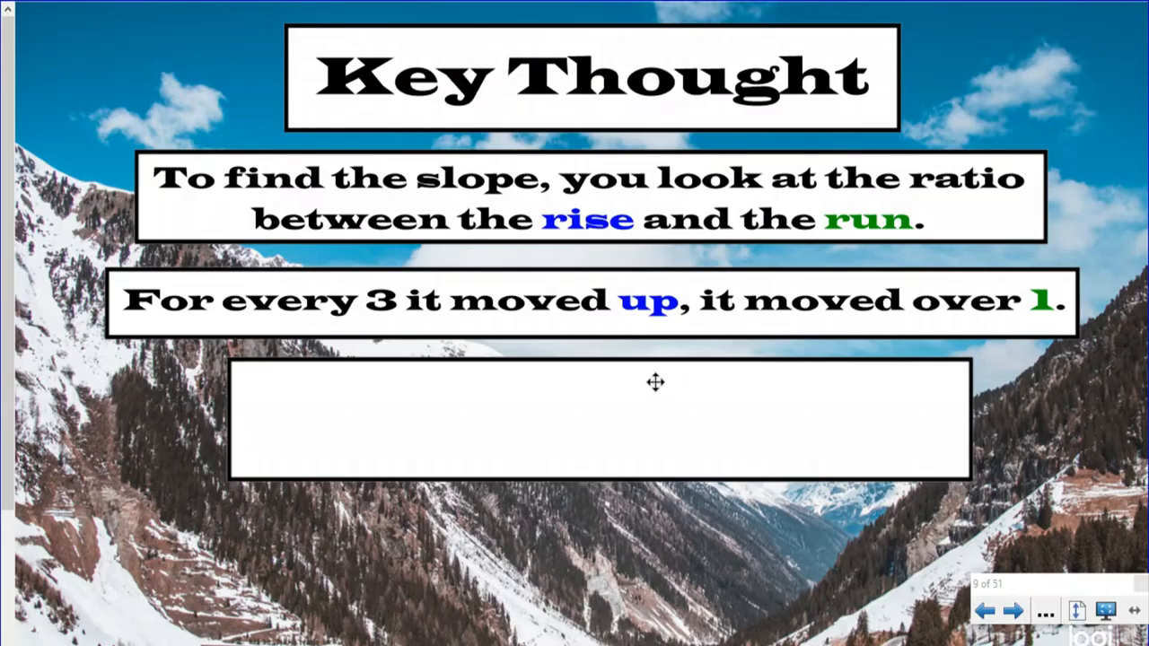
- Reveal 'For every 3 it moved up, it moved over 1.' and return to the steep line graph
left_click(983, 610)
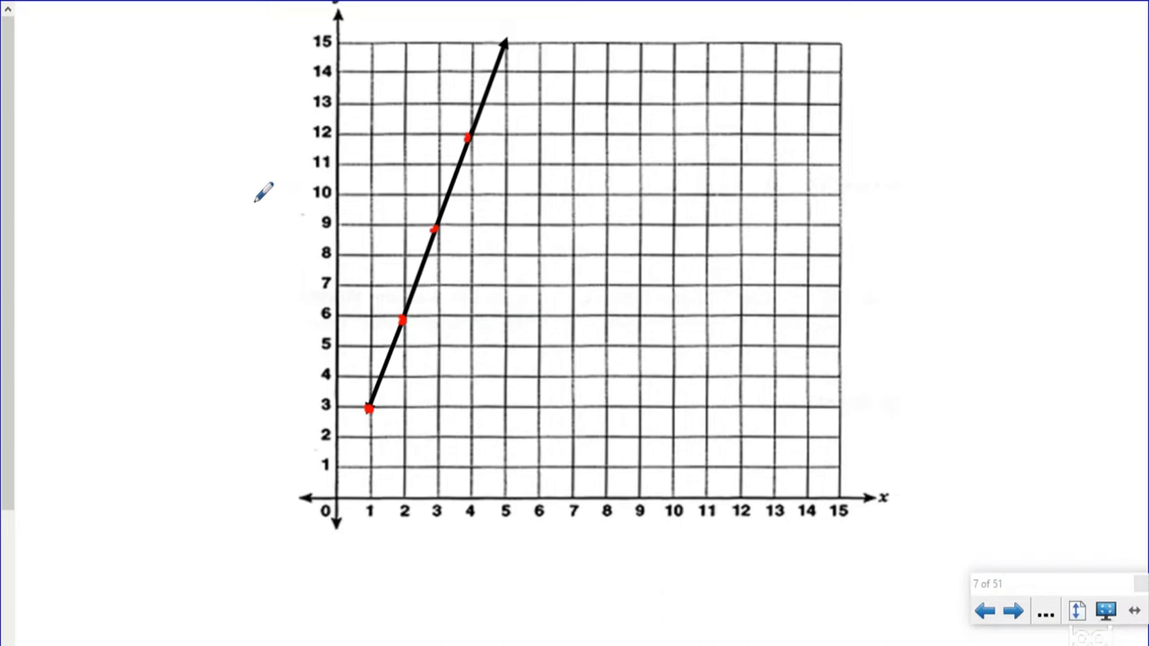
- Handwrite the rise 3 over run 1 beside the graph, giving slope 3/1 = 3
left_click_drag(117, 188, 125, 230)
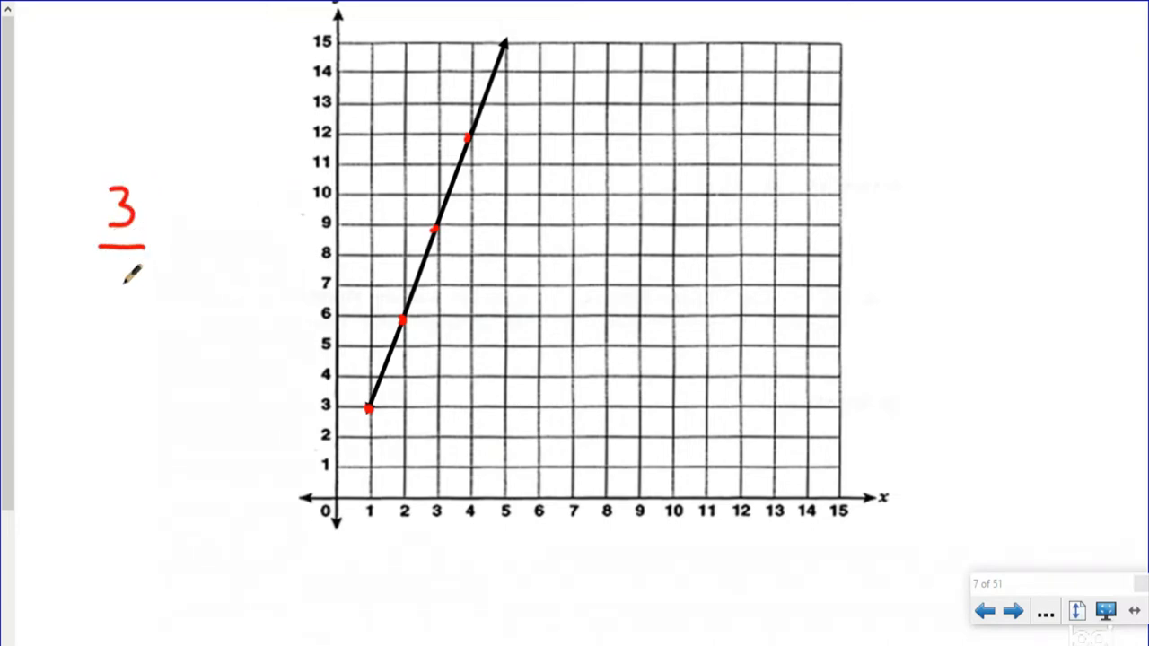
left_click_drag(122, 265, 126, 287)
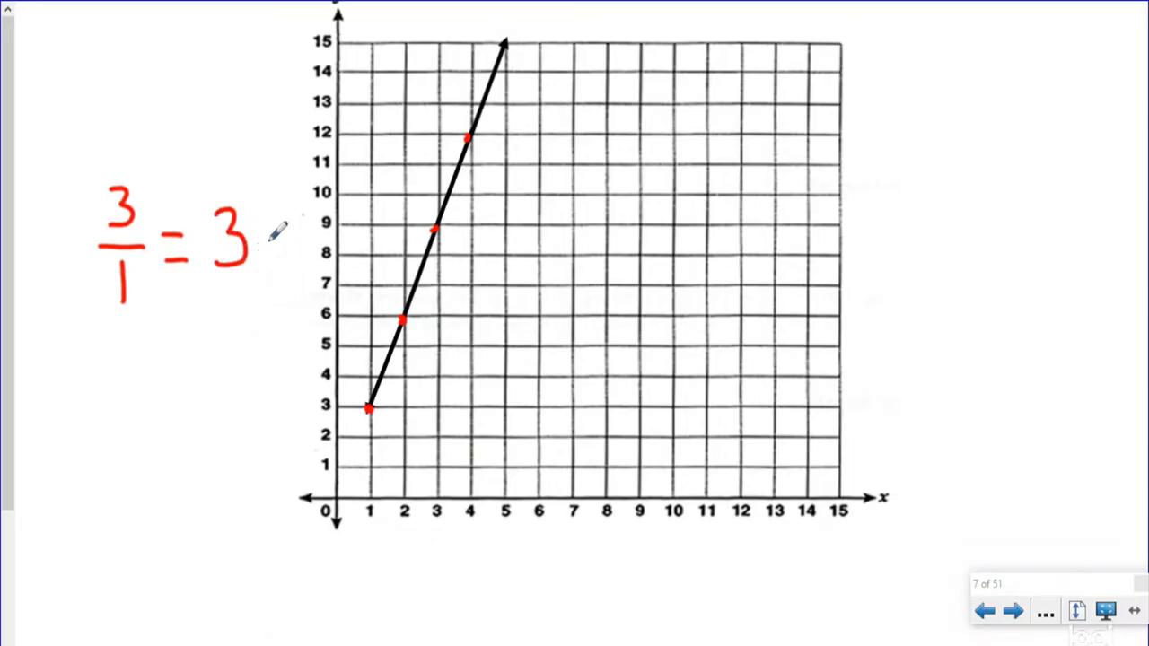
mouse_move(476, 176)
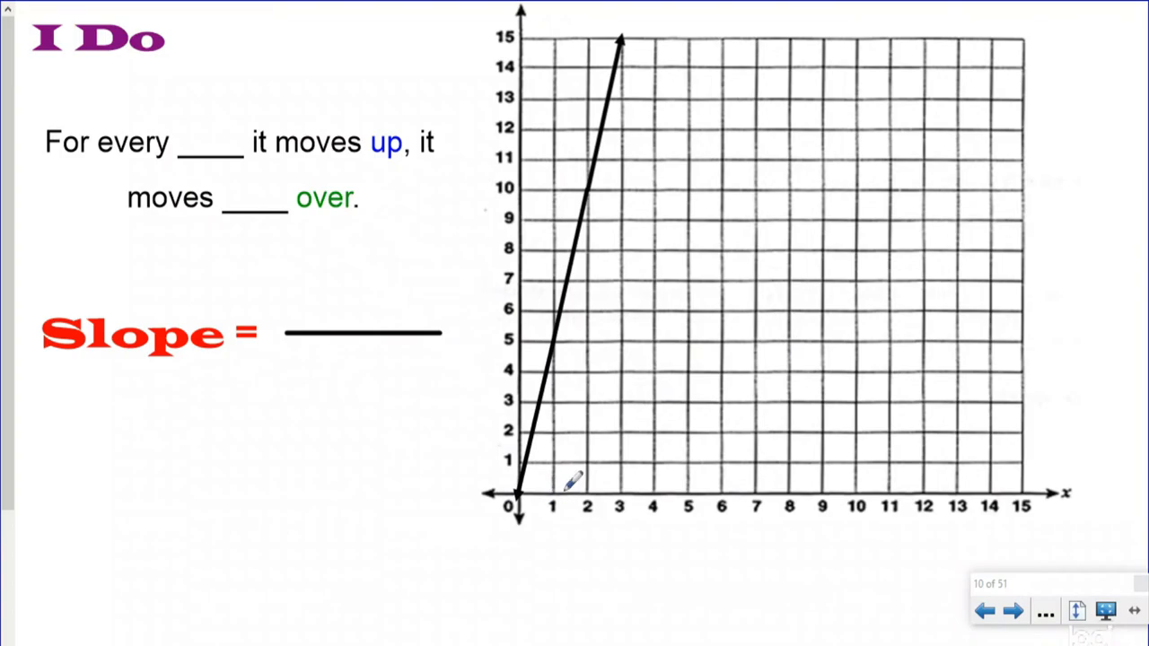
mouse_move(583, 481)
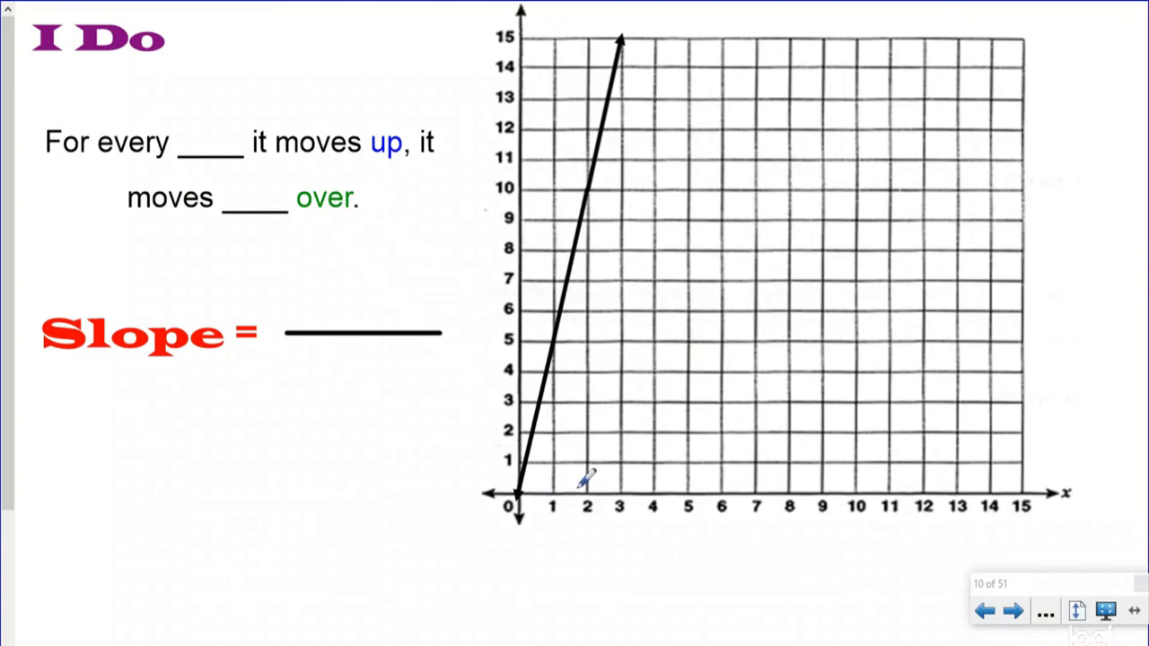
mouse_move(535, 359)
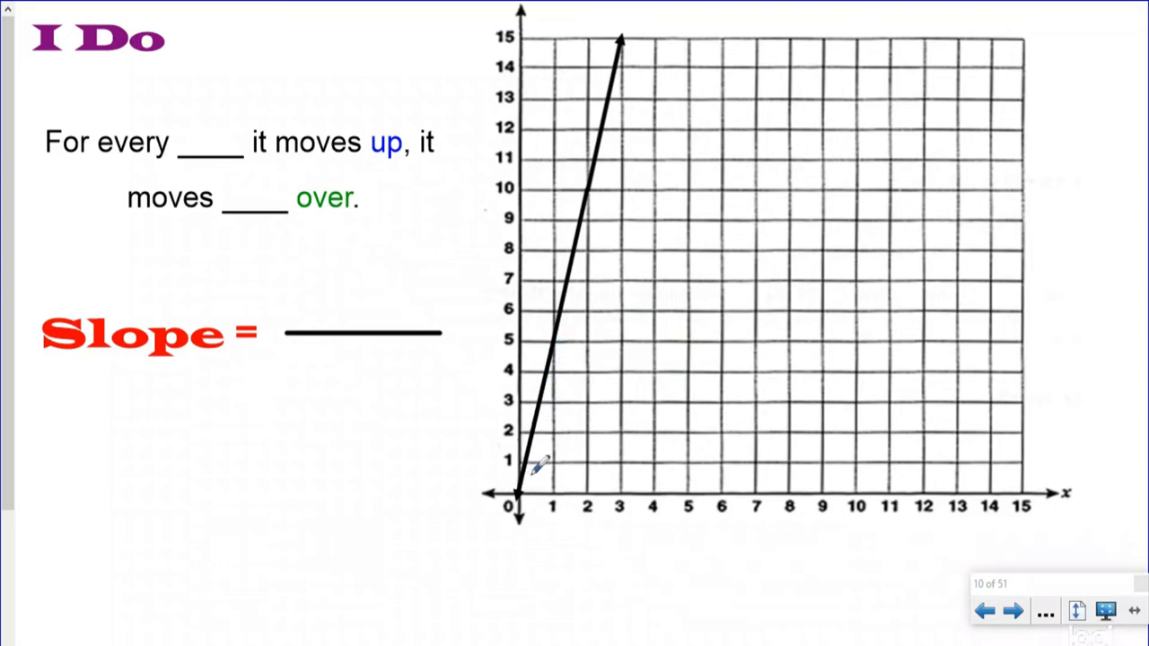
mouse_move(560, 455)
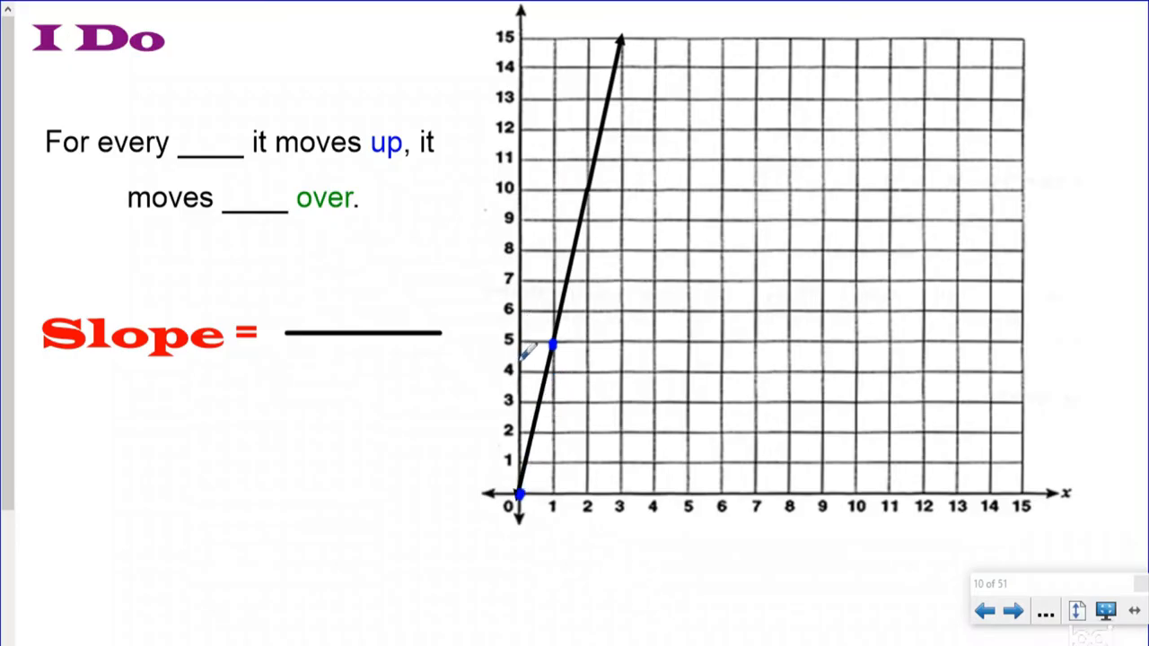
mouse_move(524, 485)
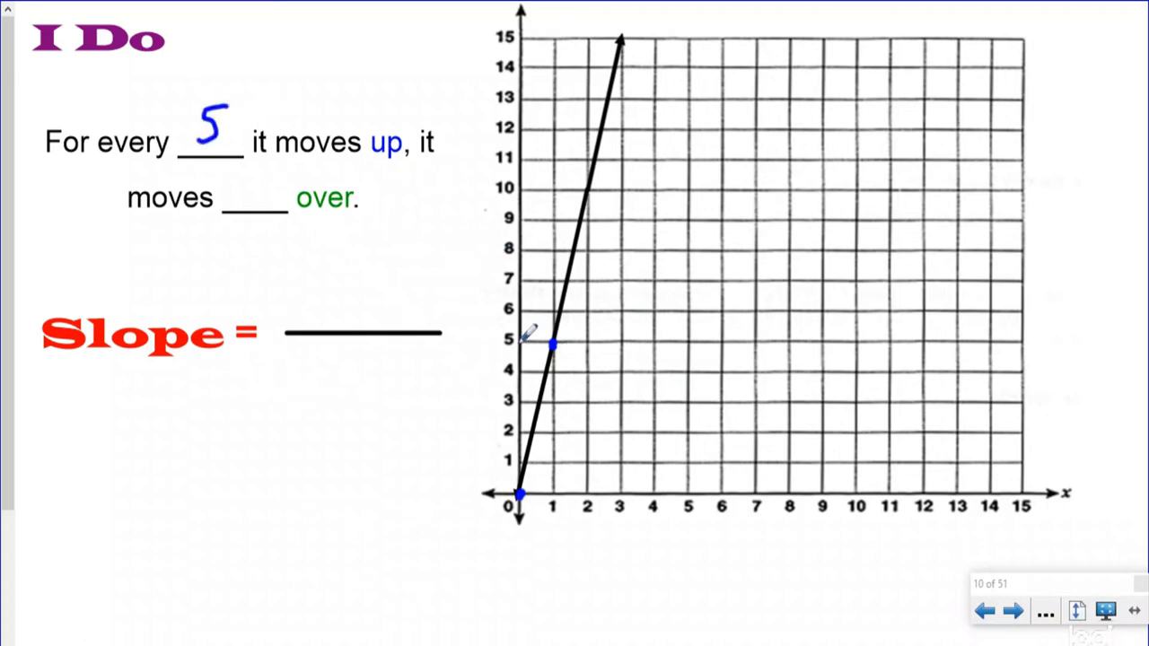
- Write 1 in the 'over' blank and 5/1 after Slope =, concluding Slope = 5
type("1")
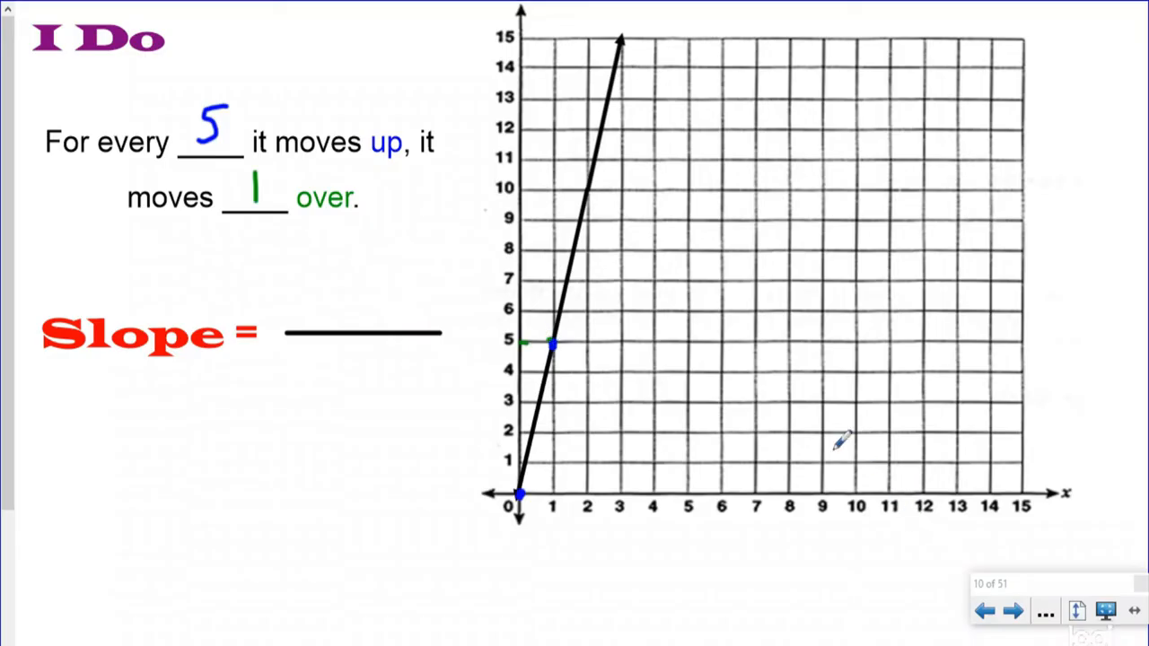
mouse_move(484, 314)
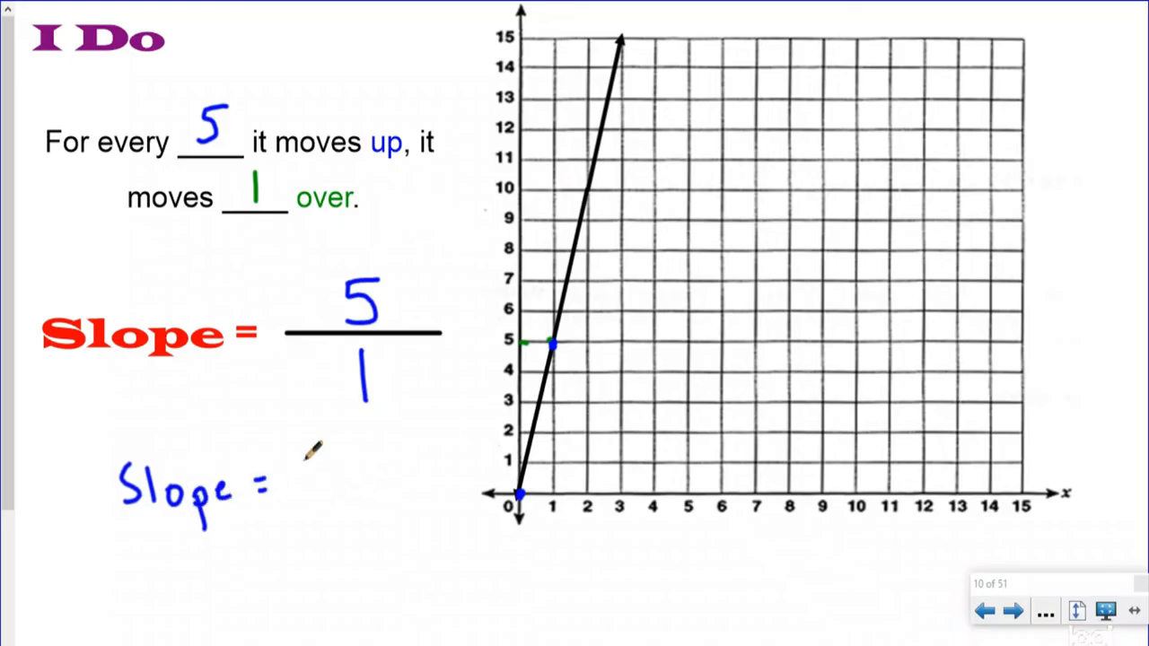
type("5")
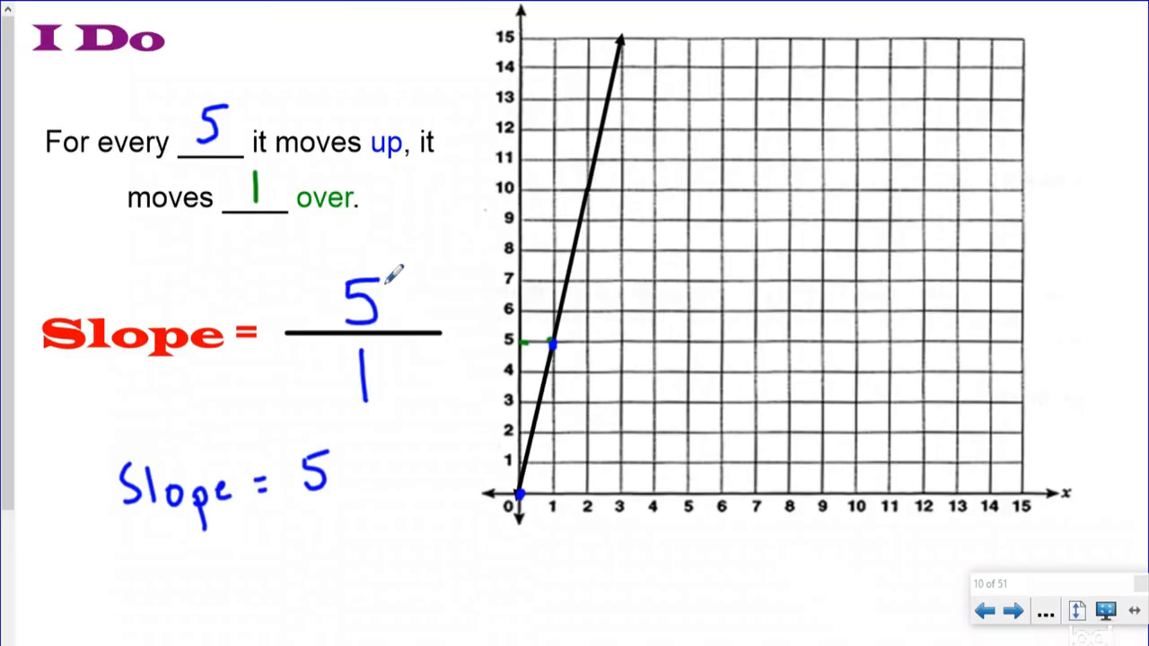
mouse_move(404, 269)
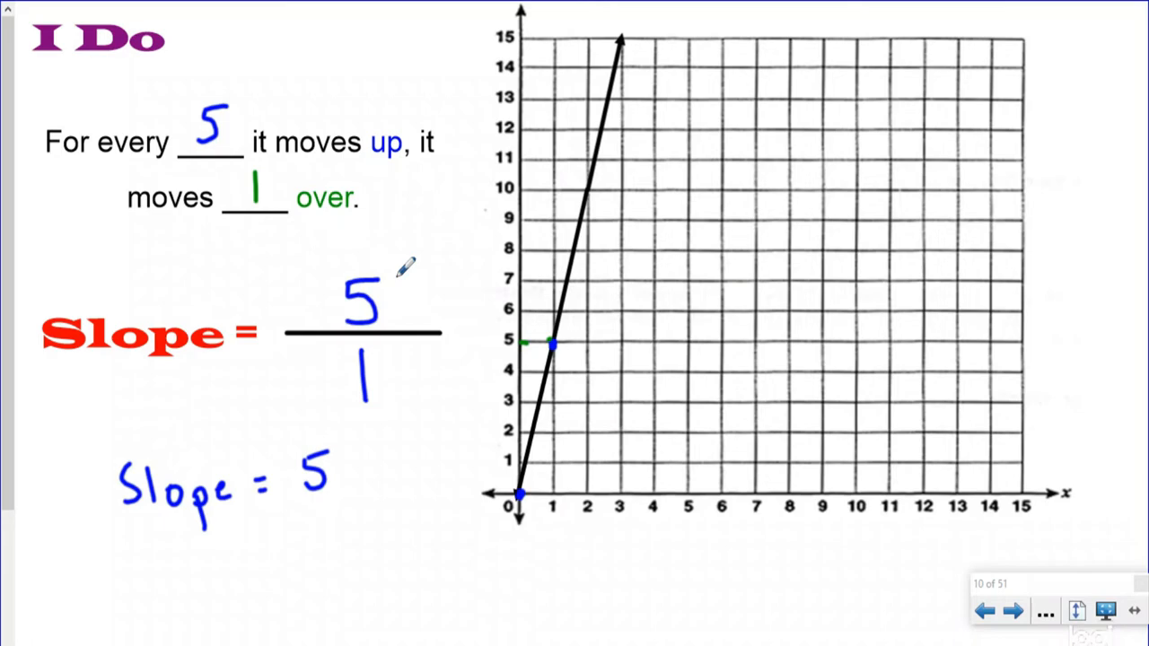
mouse_move(457, 381)
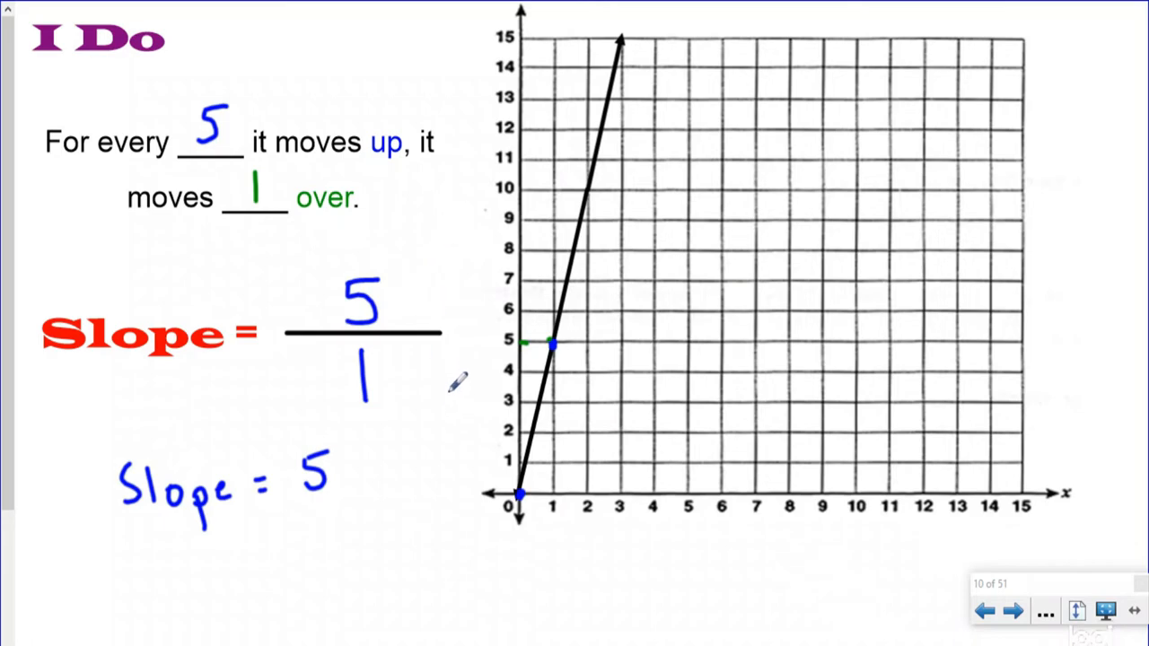
mouse_move(865, 417)
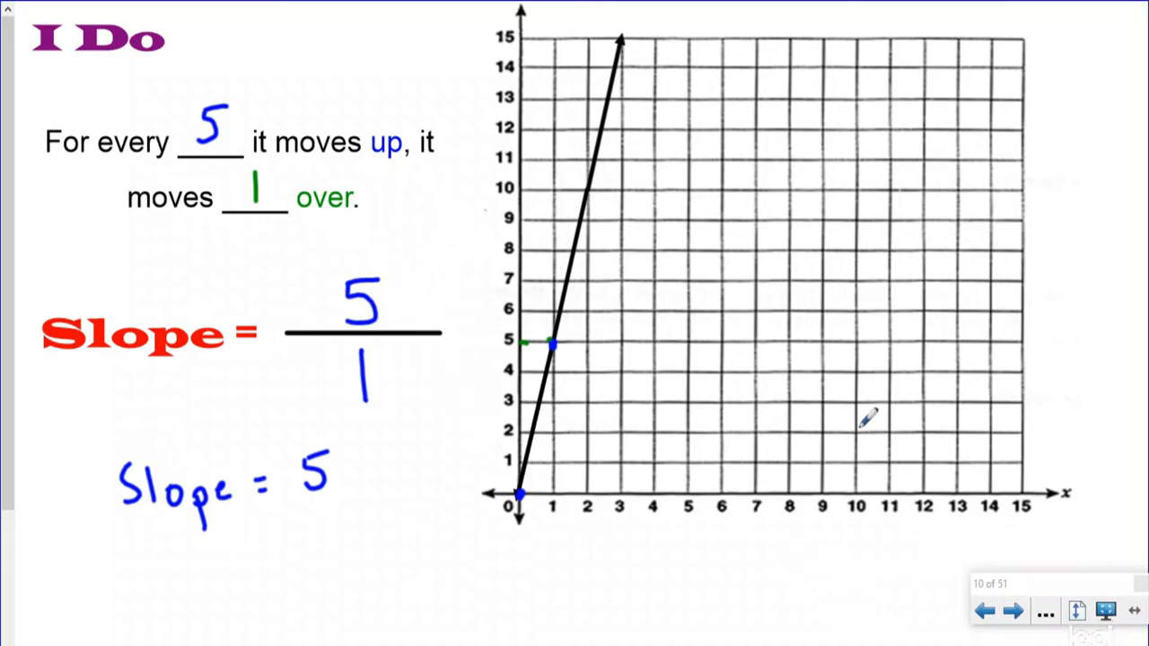
- On the first We Do slide, handwrite Slope = 1/3 from (4,4) and (7,5), then reach the red-line slide
left_click(1012, 611)
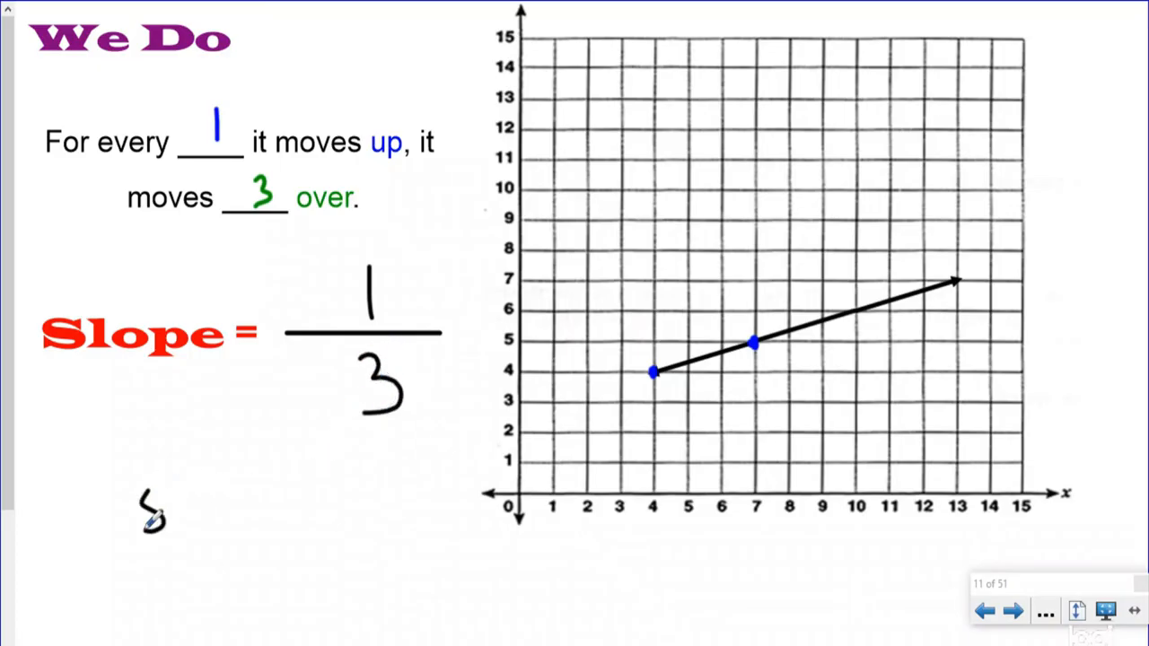
left_click_drag(140, 503, 278, 502)
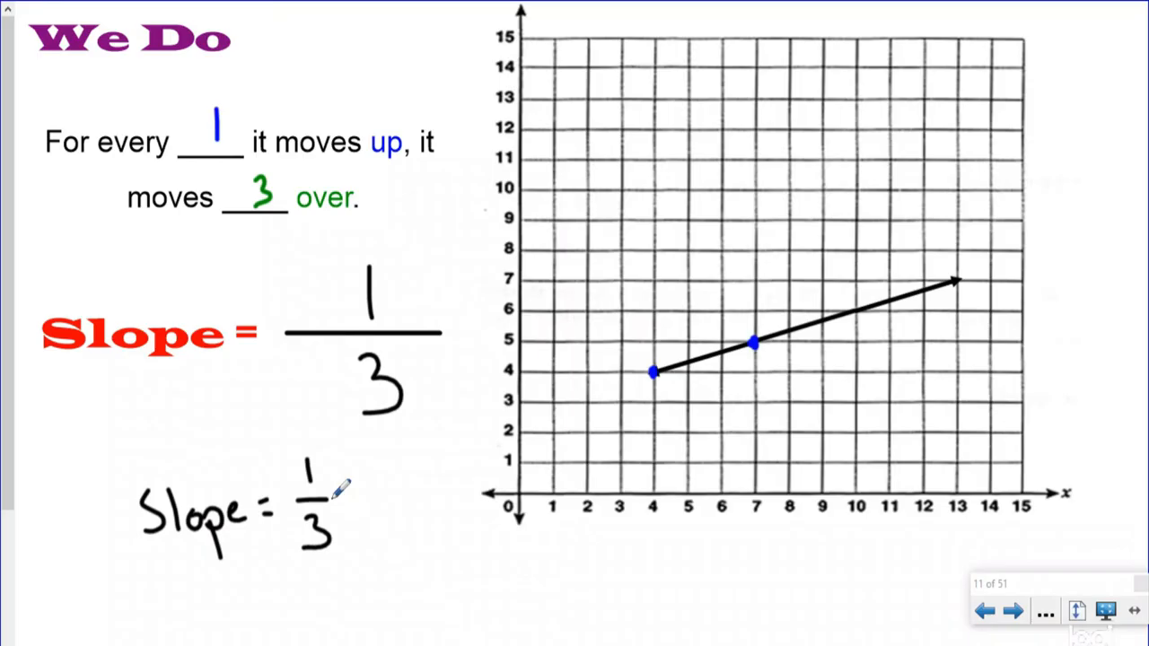
left_click(1012, 611)
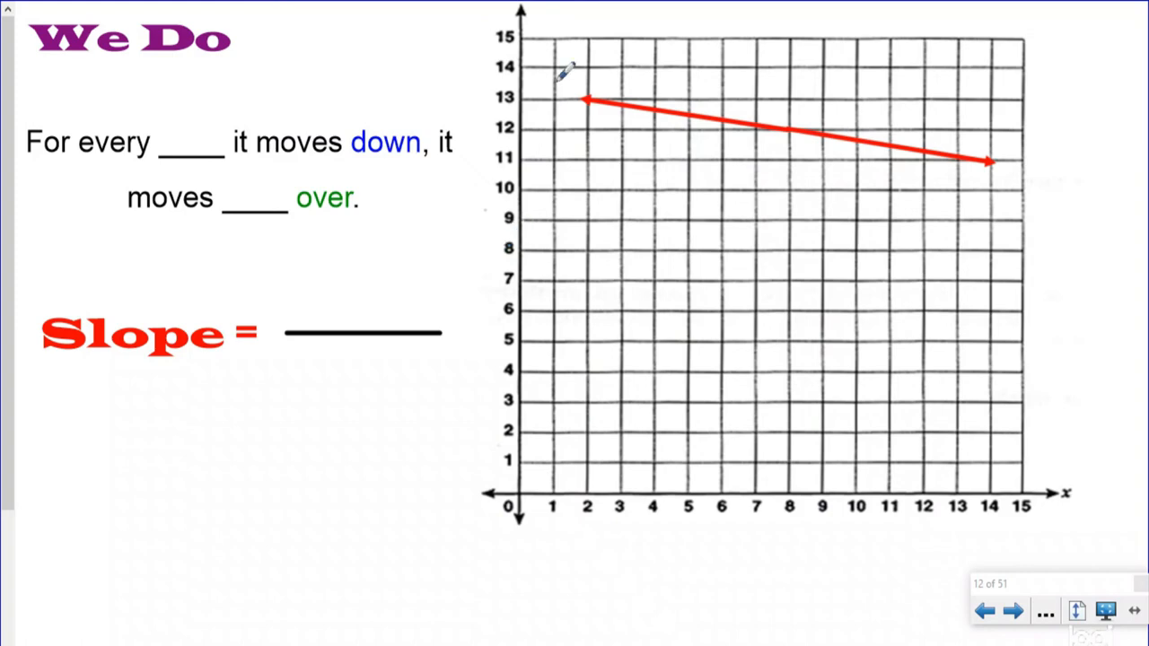
mouse_move(592, 118)
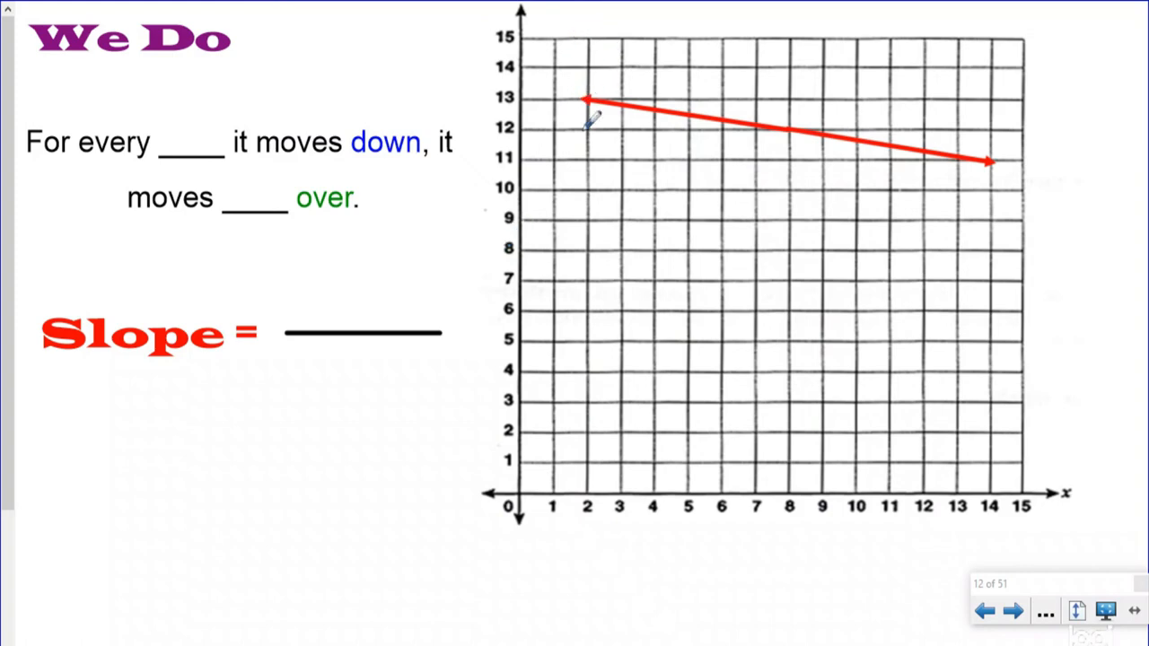
- Mark the point (2,13) on the descending red line
left_click_drag(539, 403, 584, 260)
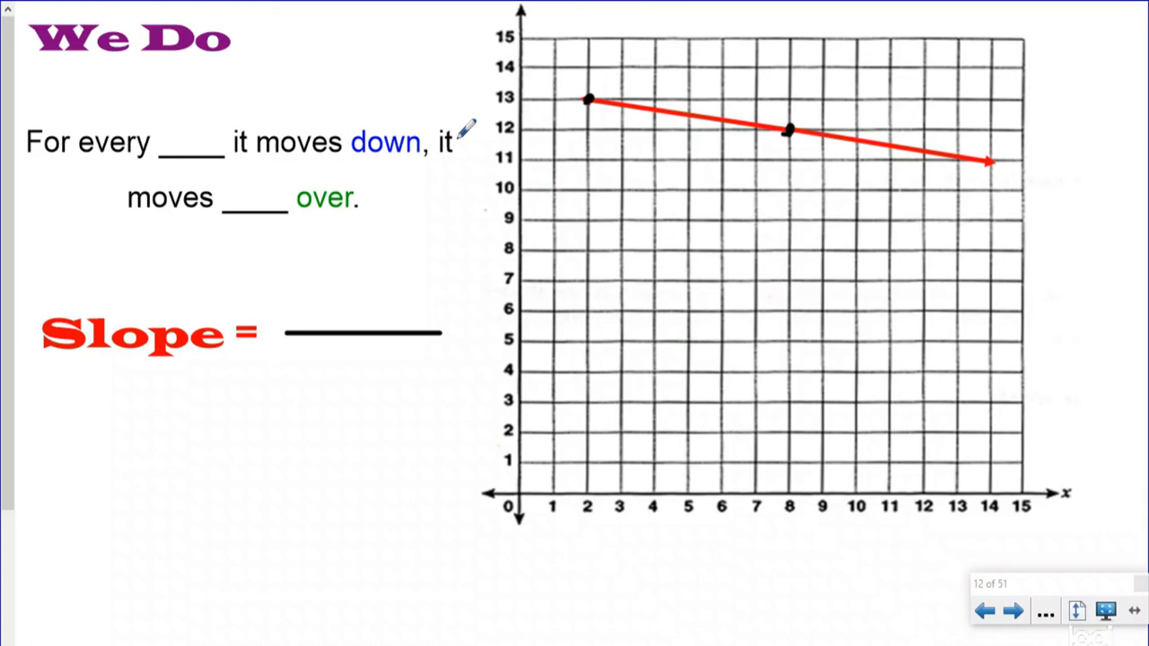
mouse_move(467, 108)
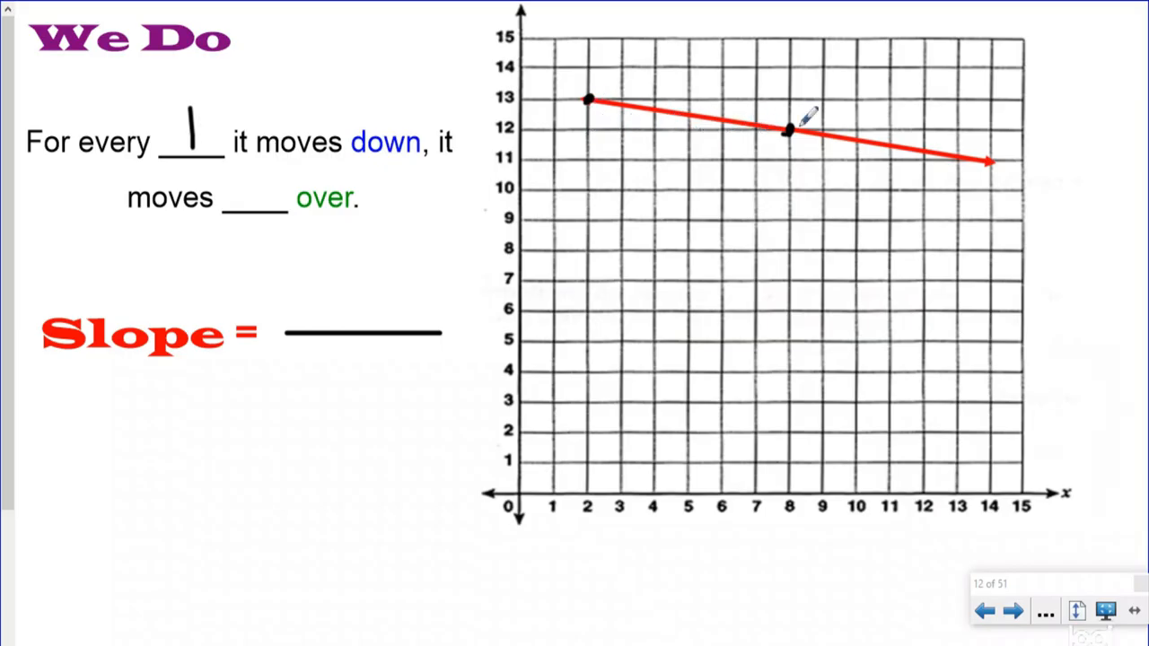
- Write 6 in the 'over' blank, finish Slope = -1/6, and show the InstructaBeats outro slide
type("6")
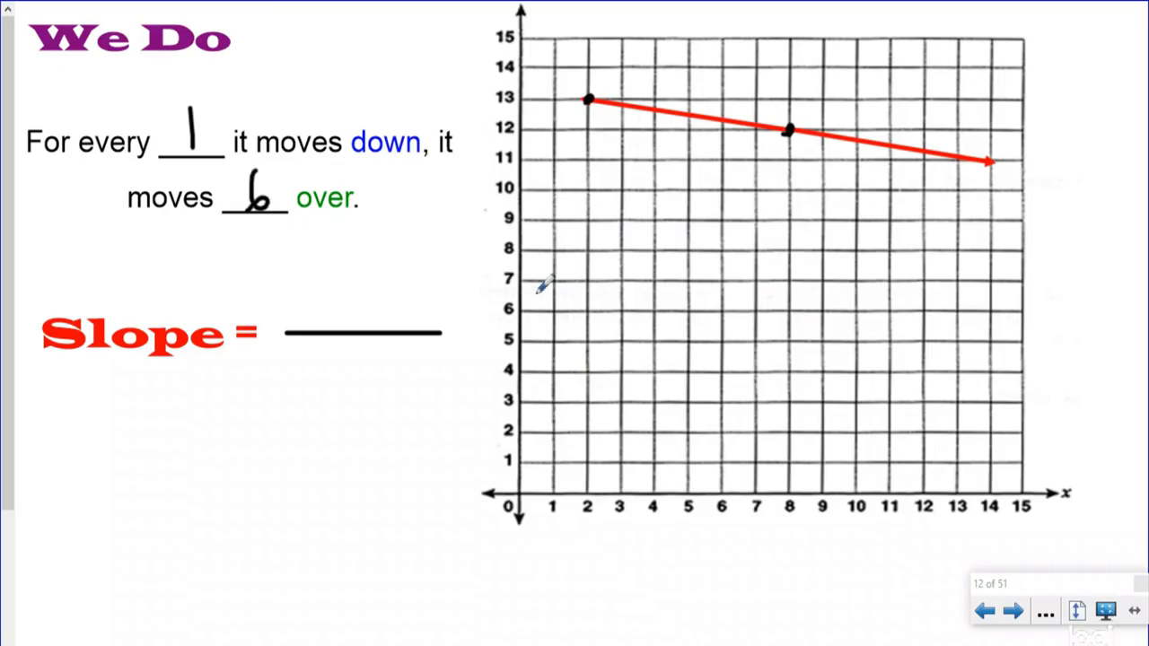
mouse_move(474, 18)
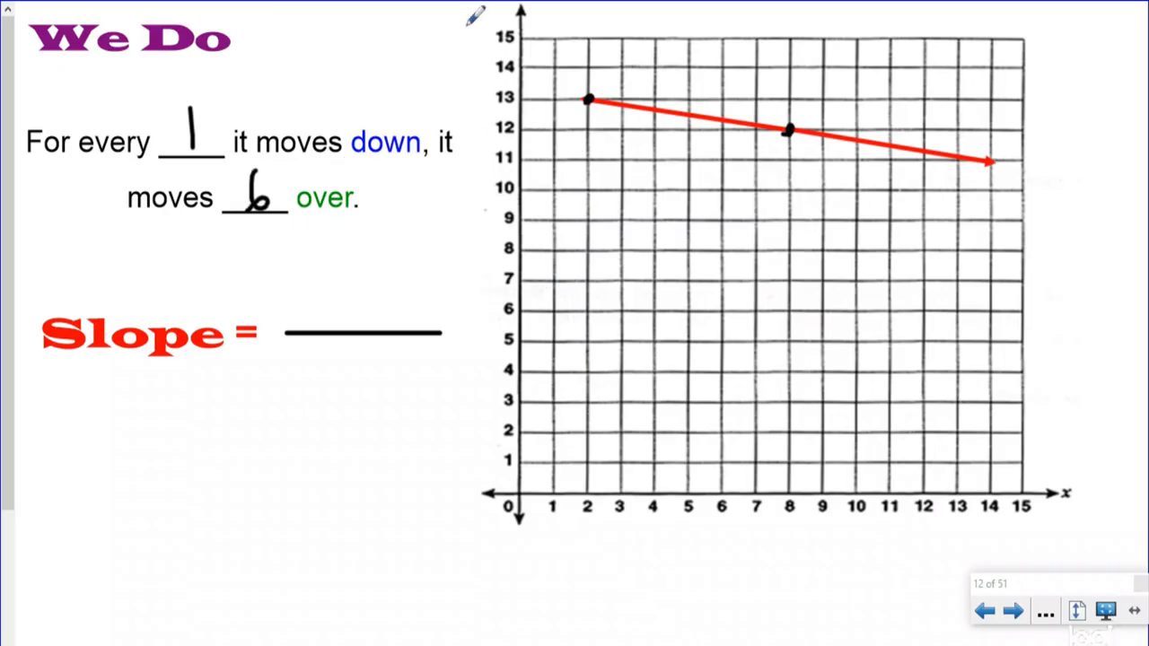
mouse_move(375, 302)
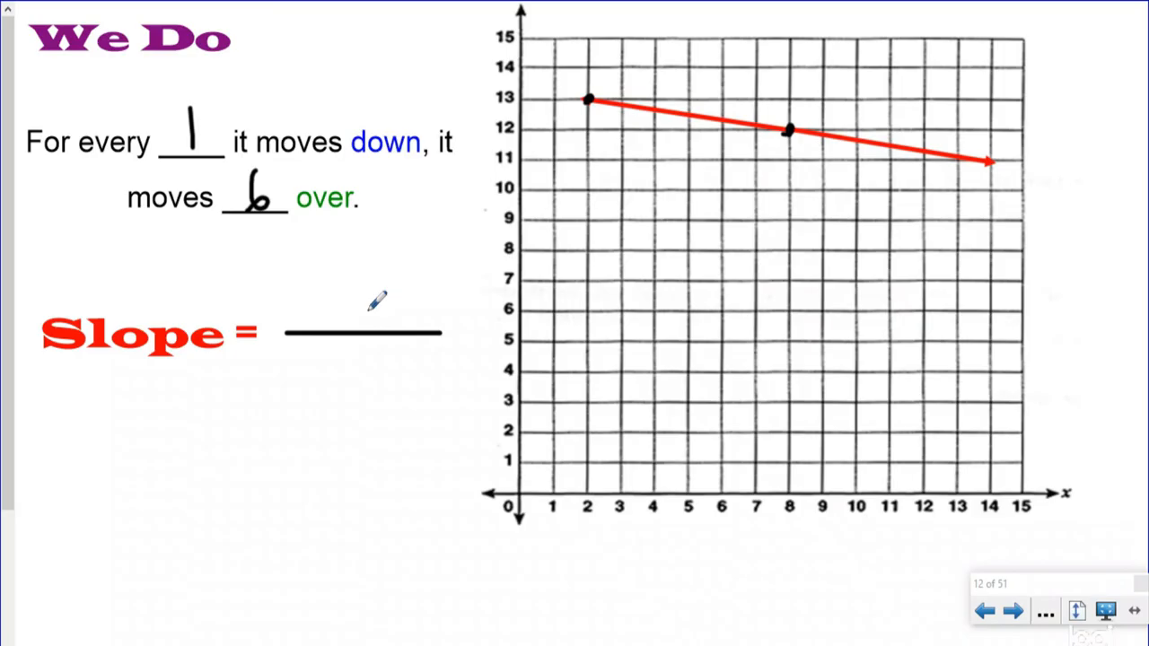
mouse_move(327, 294)
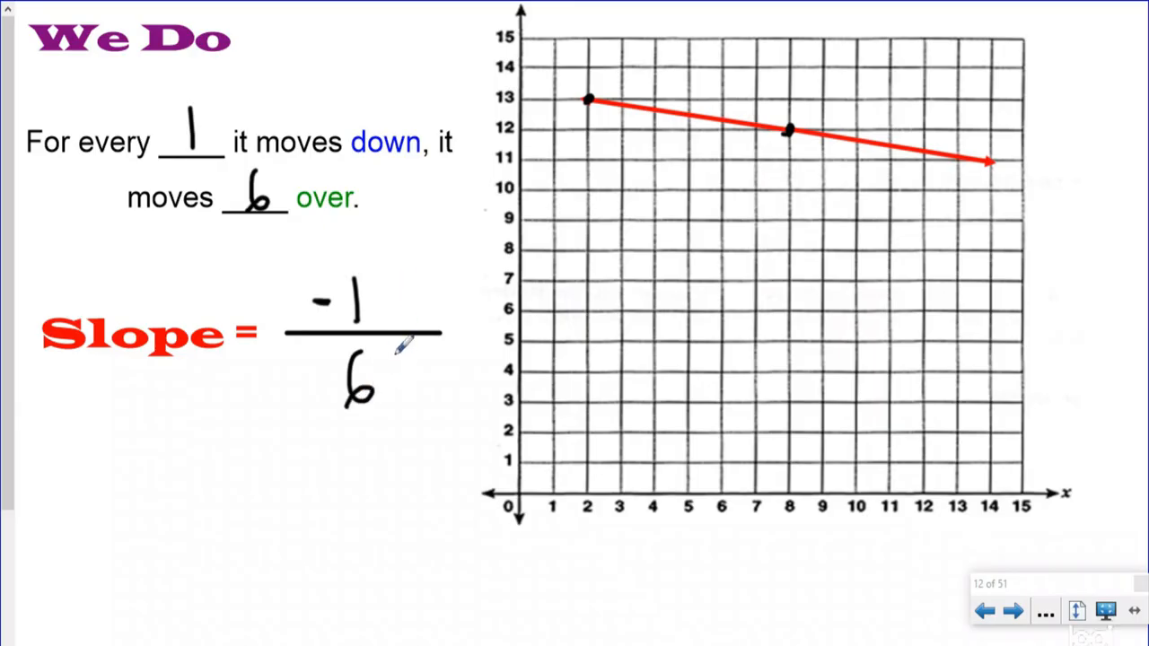
mouse_move(129, 463)
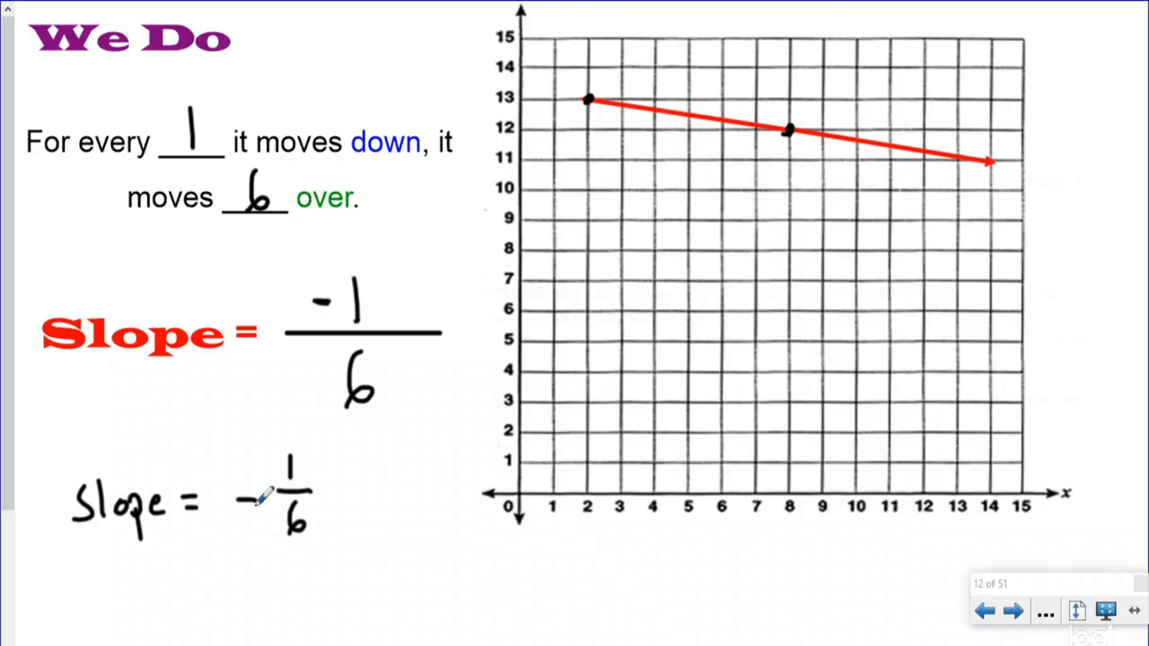
left_click(1012, 610)
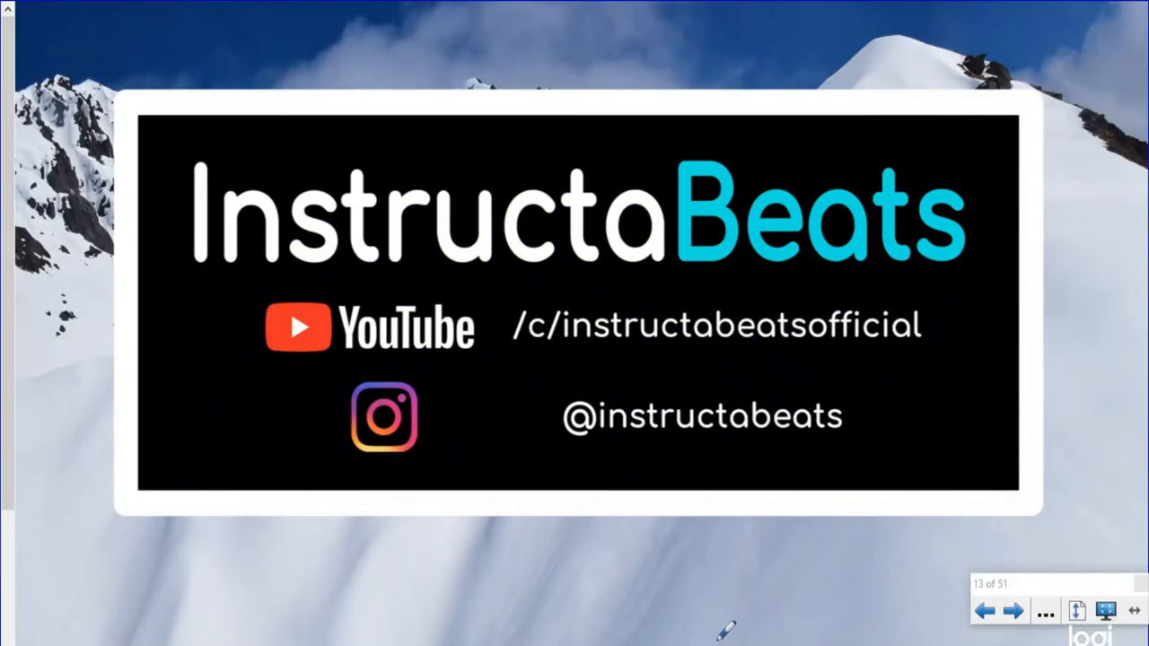